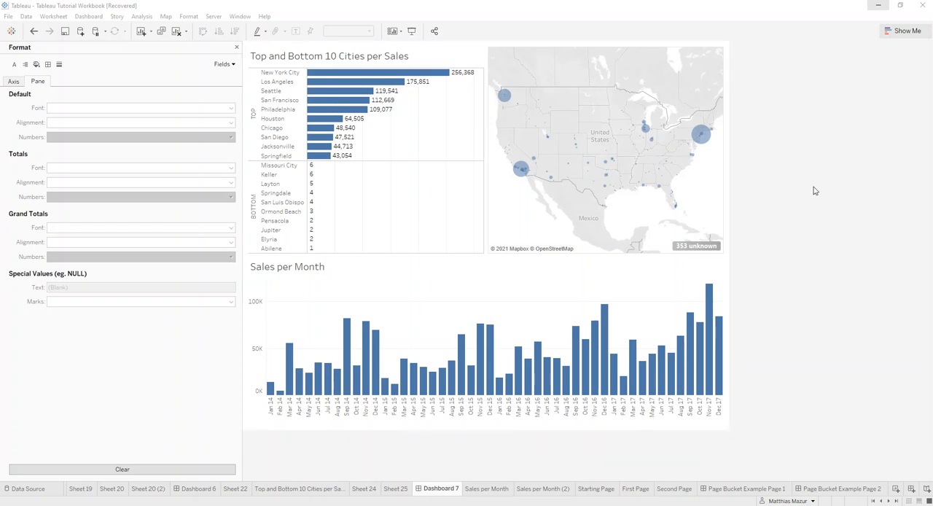
mouse_move(834, 165)
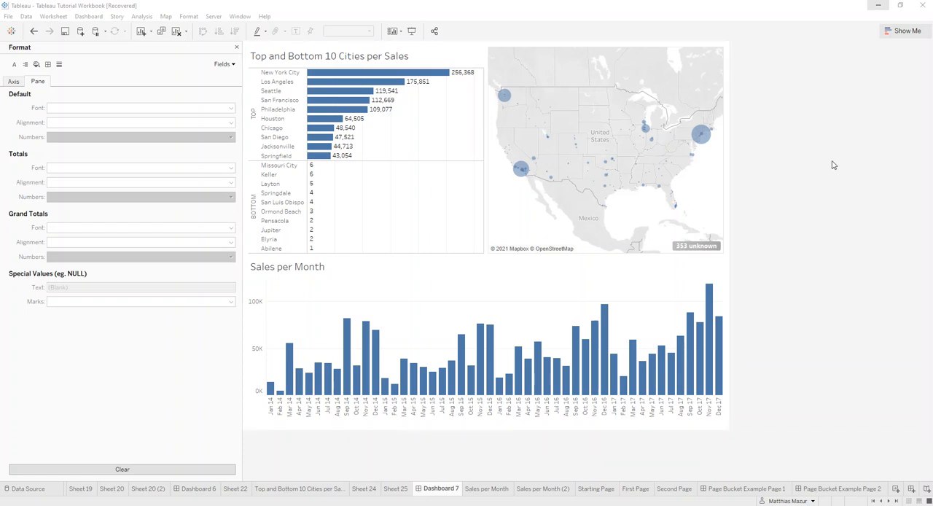
mouse_move(857, 175)
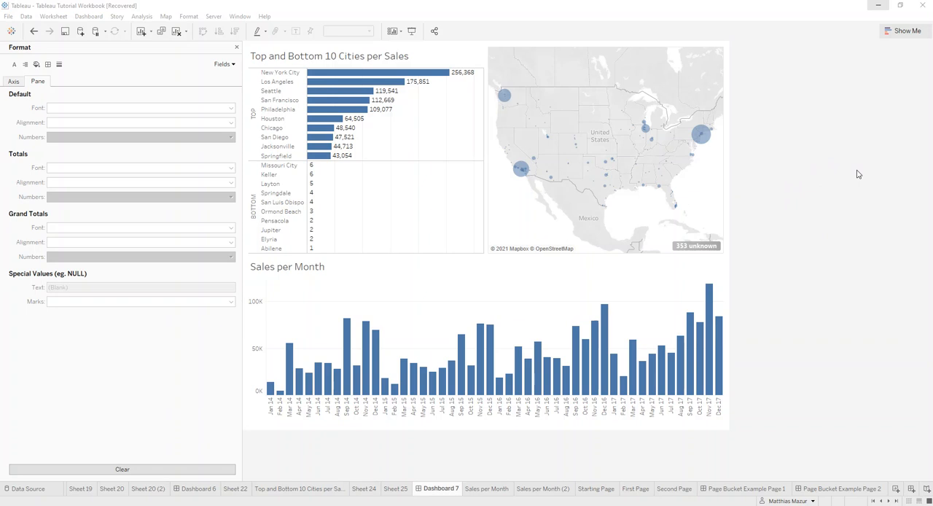
mouse_move(813, 126)
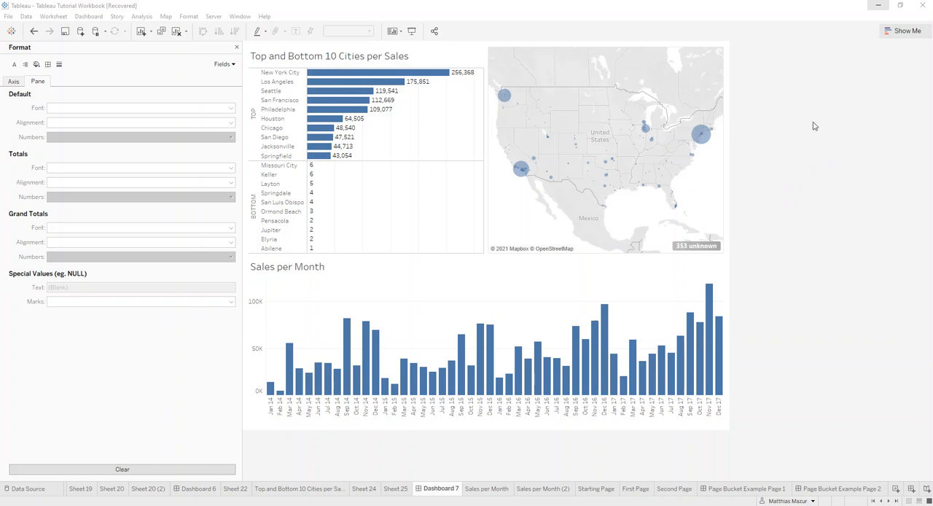
mouse_move(843, 175)
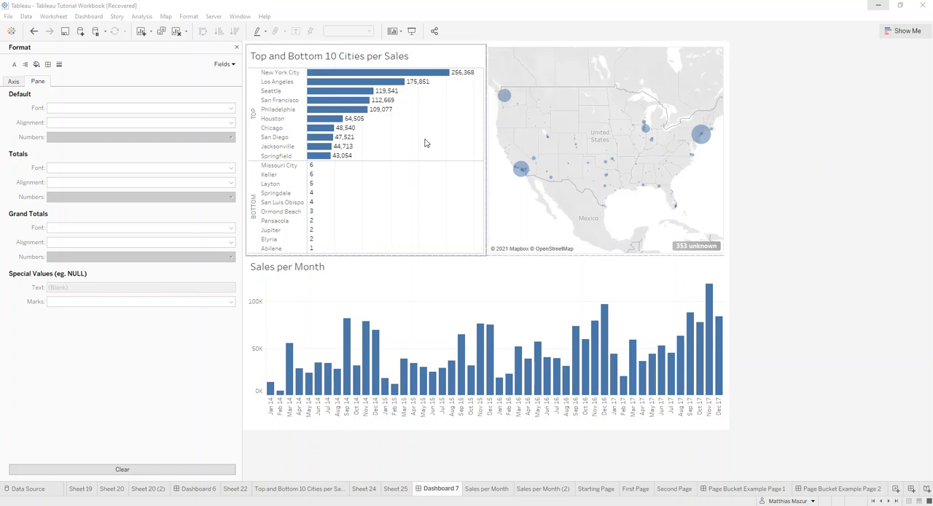
mouse_move(406, 135)
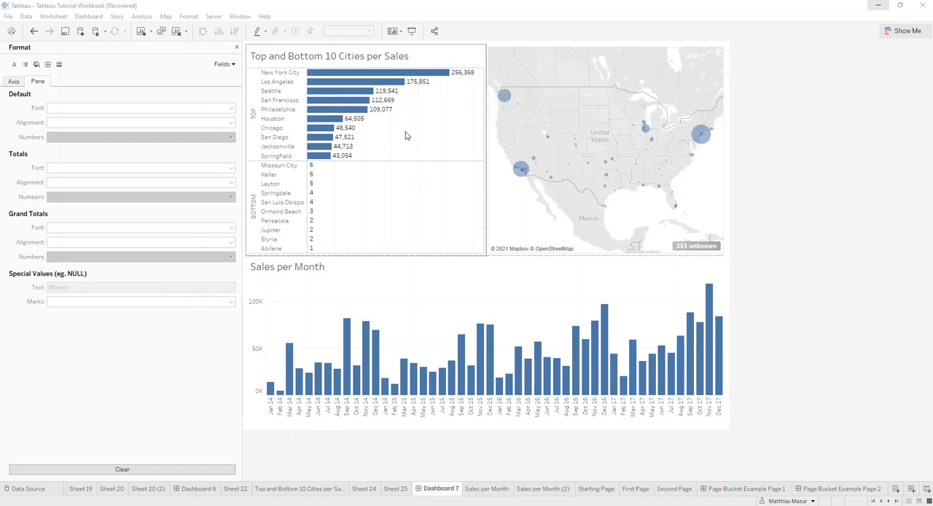
mouse_move(379, 73)
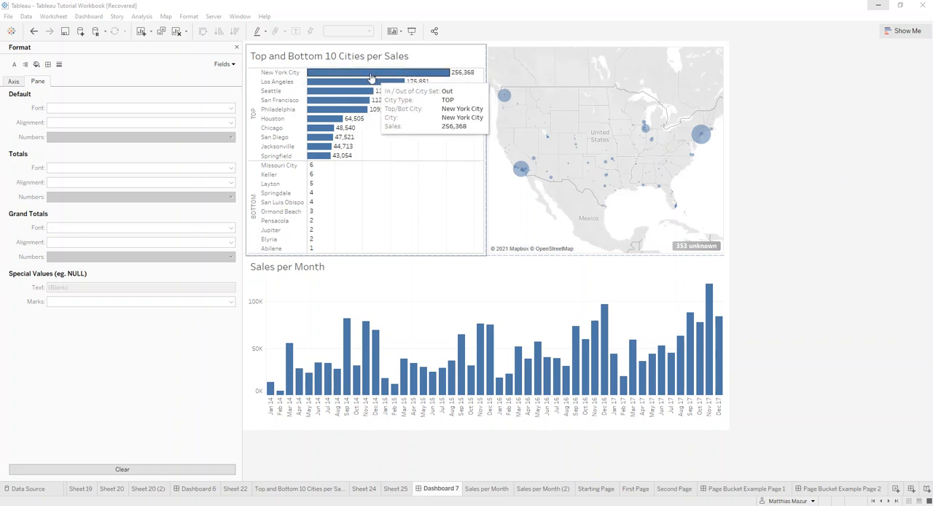
Step: Add New York City to City Set so it turns orange across the sheets
left_click(910, 30)
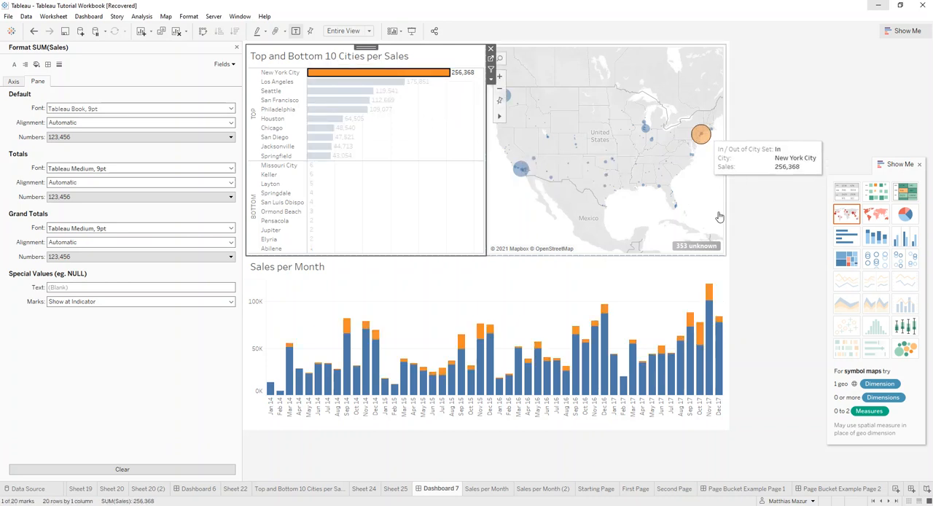
mouse_move(711, 225)
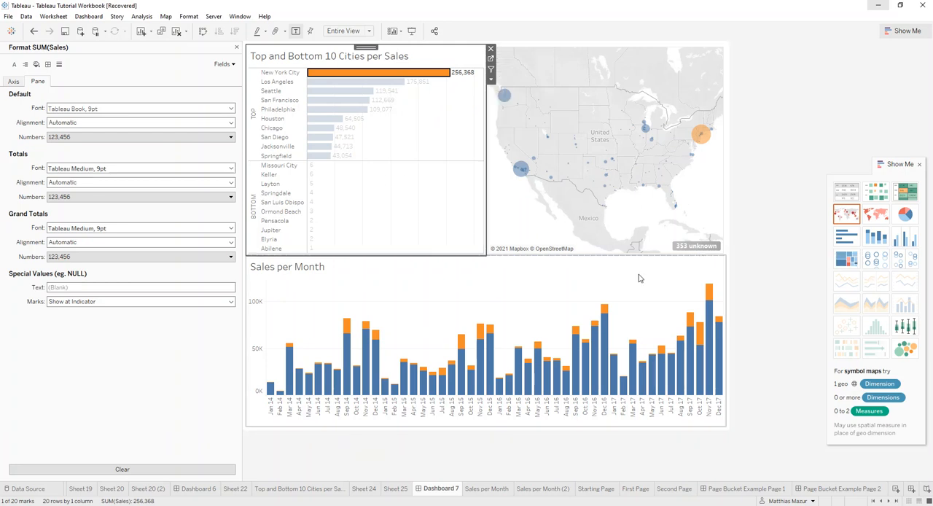
mouse_move(355, 82)
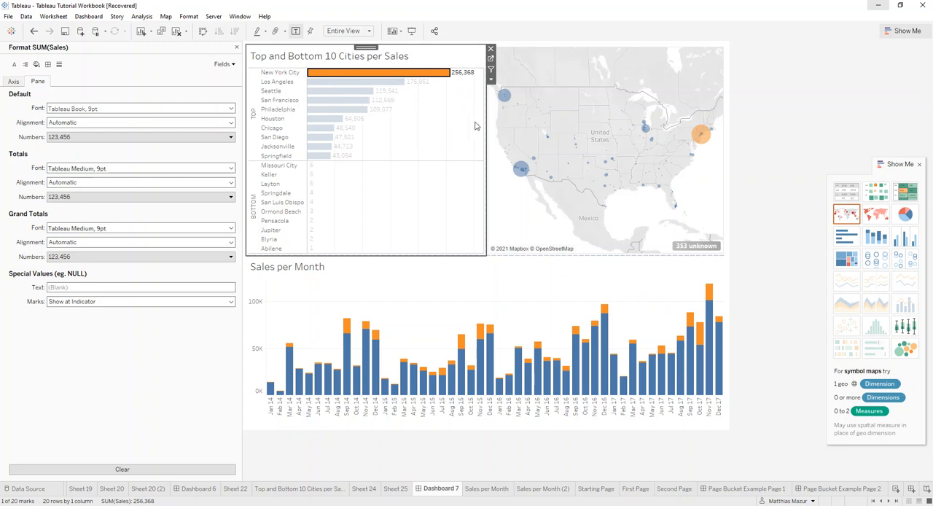
mouse_move(333, 75)
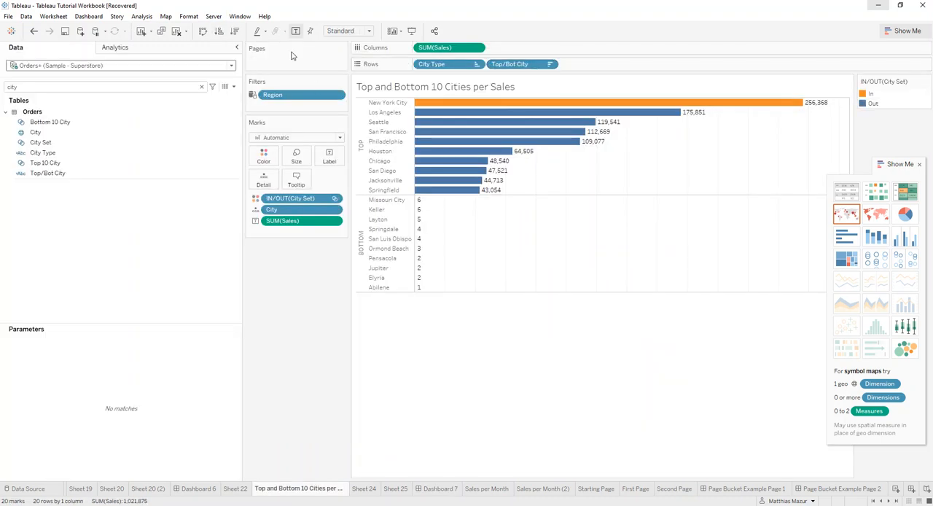
Step: Edit City Set and clear New York City from its members
left_click(35, 132)
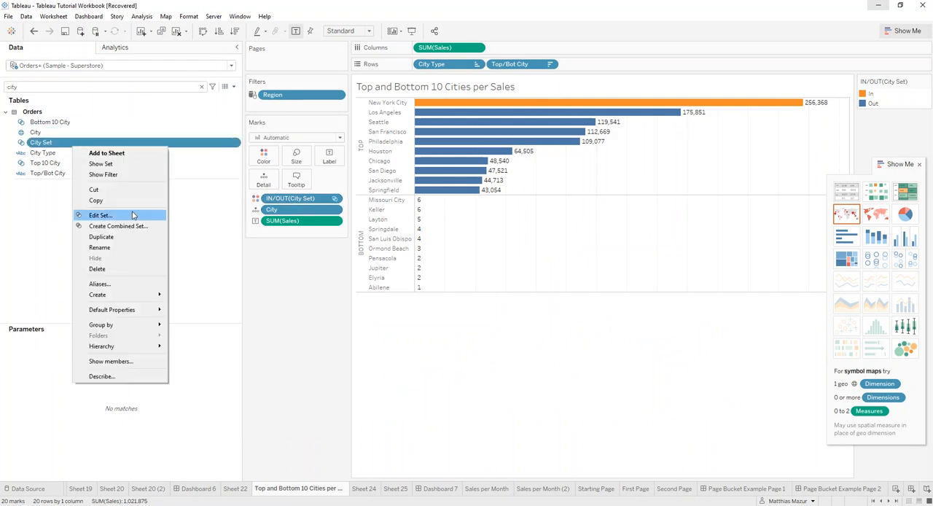
left_click(100, 216)
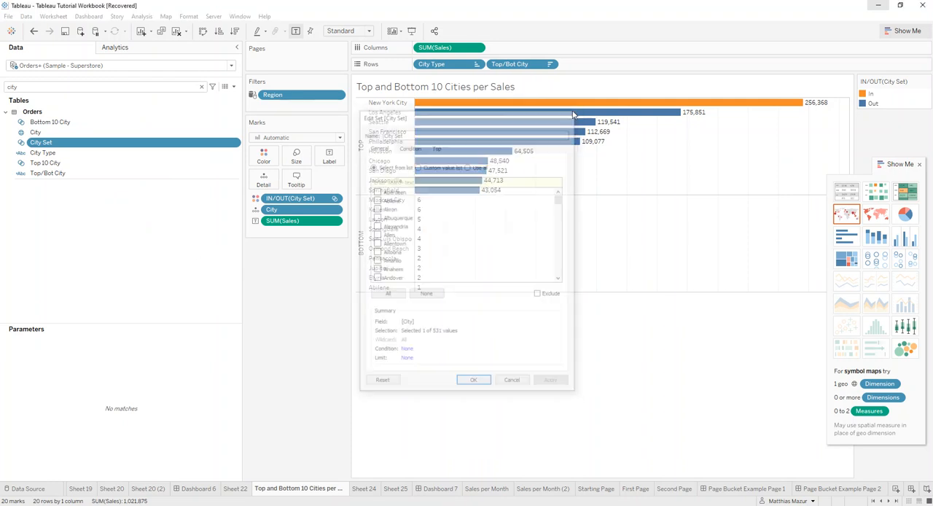
left_click(472, 379)
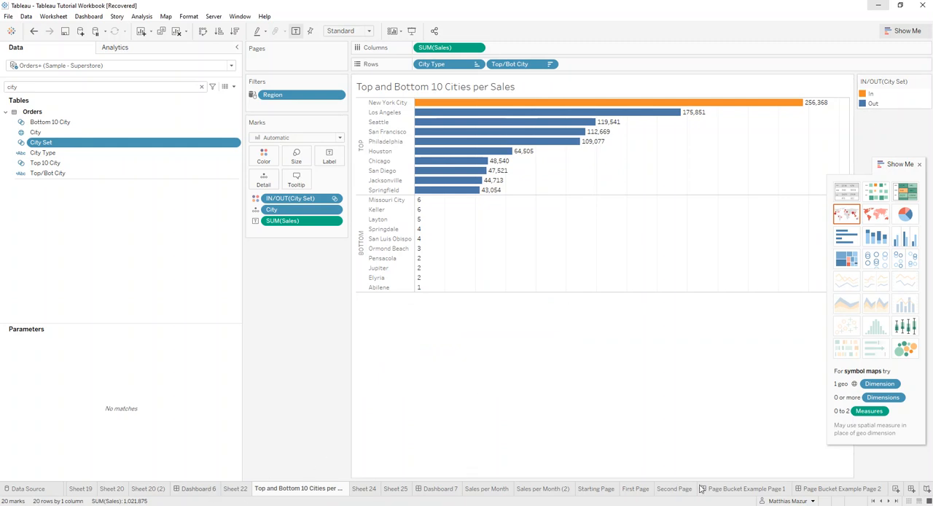
Step: Return to Dashboard 7, now showing no orange highlighting
left_click(438, 489)
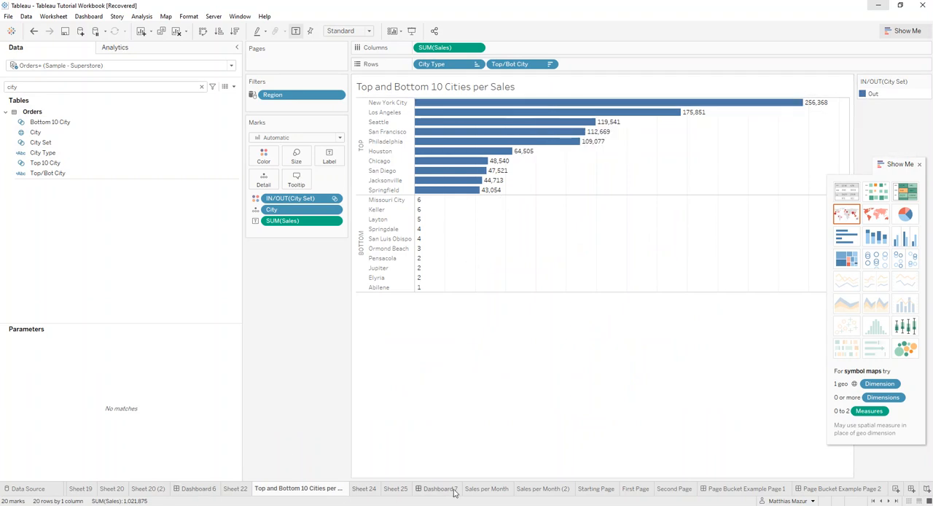
left_click(438, 489)
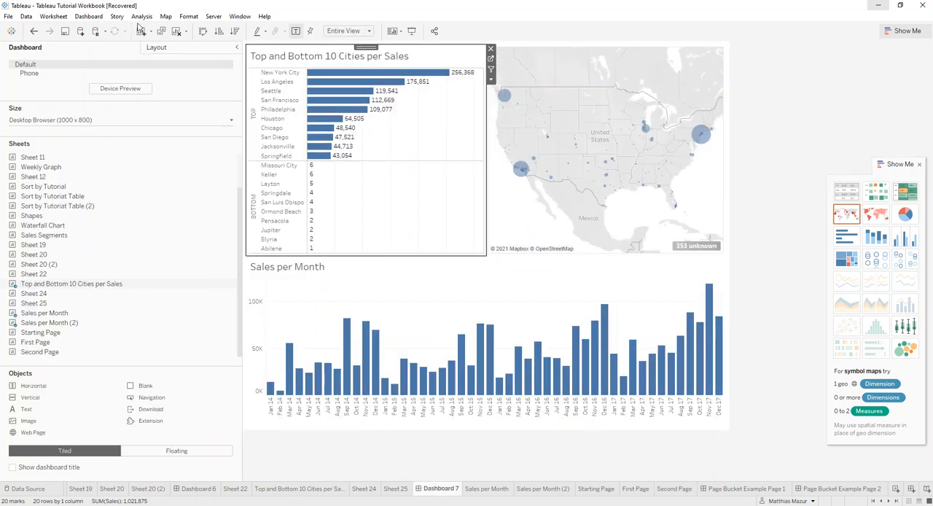
Step: Bring up Dashboard 7's Actions list to add a Change Set Values action
left_click(88, 17)
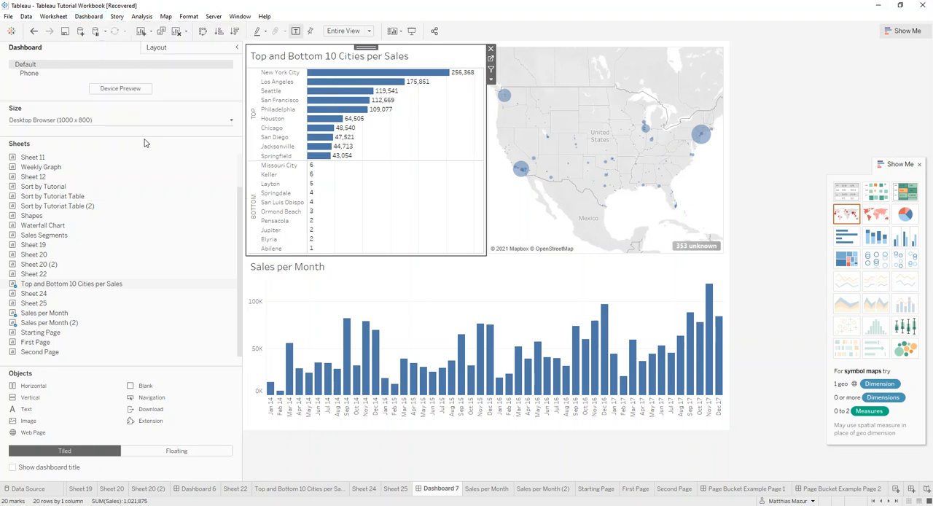
left_click(346, 300)
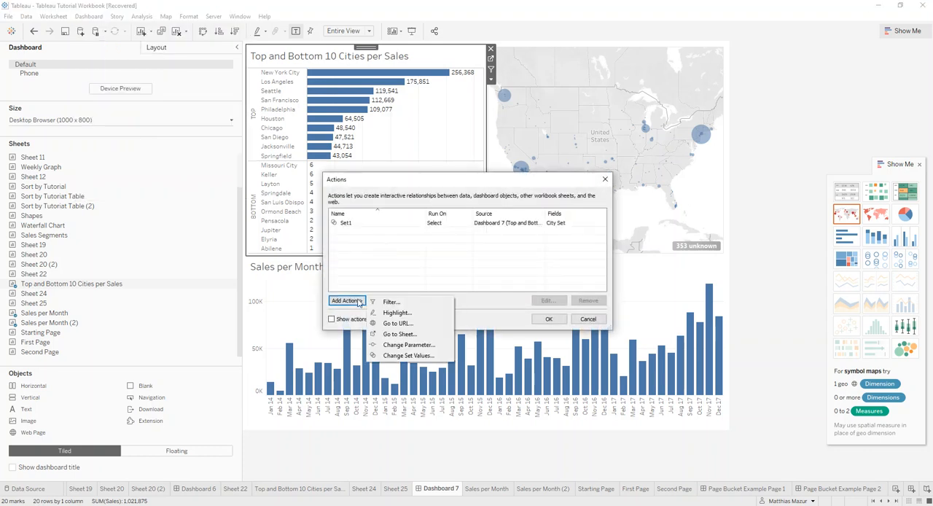
mouse_move(408, 356)
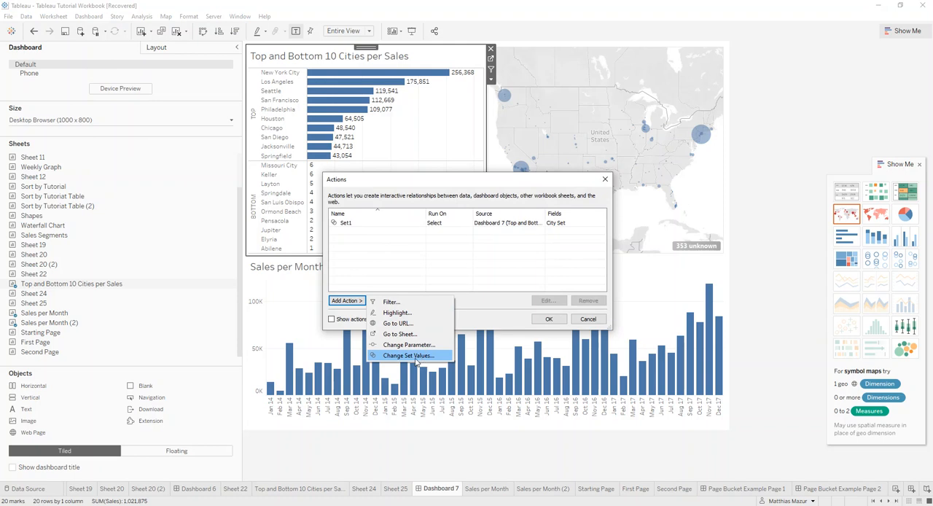
mouse_move(446, 260)
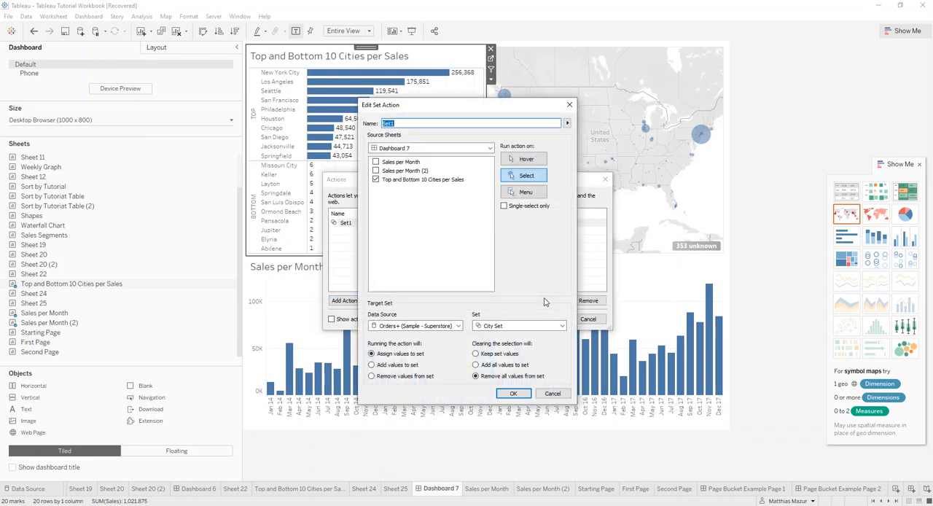
mouse_move(439, 239)
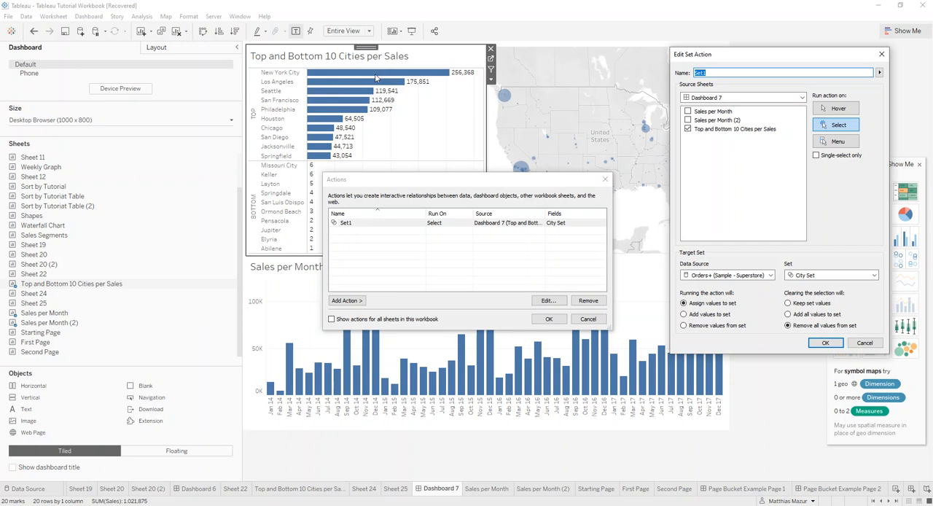
mouse_move(332, 79)
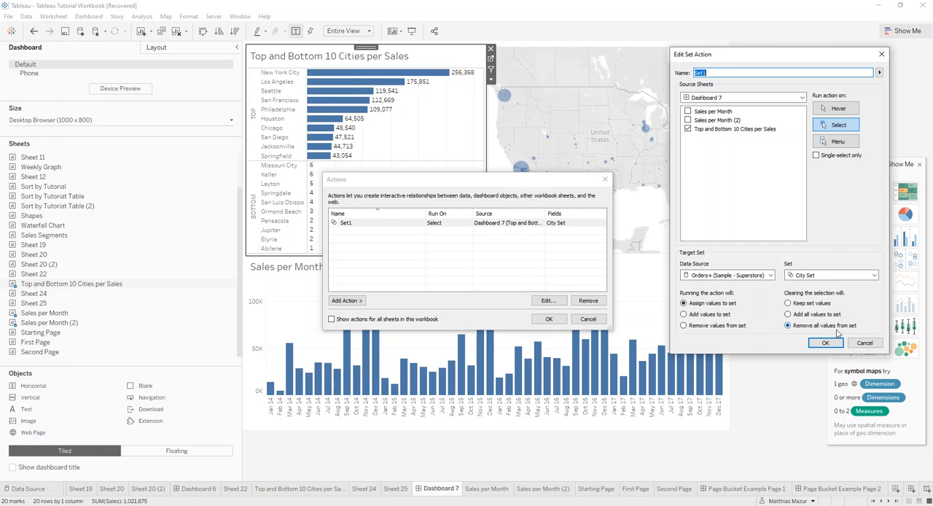
Step: Confirm Set1: selecting cities assigns them to City Set, clearing removes all values
left_click(825, 342)
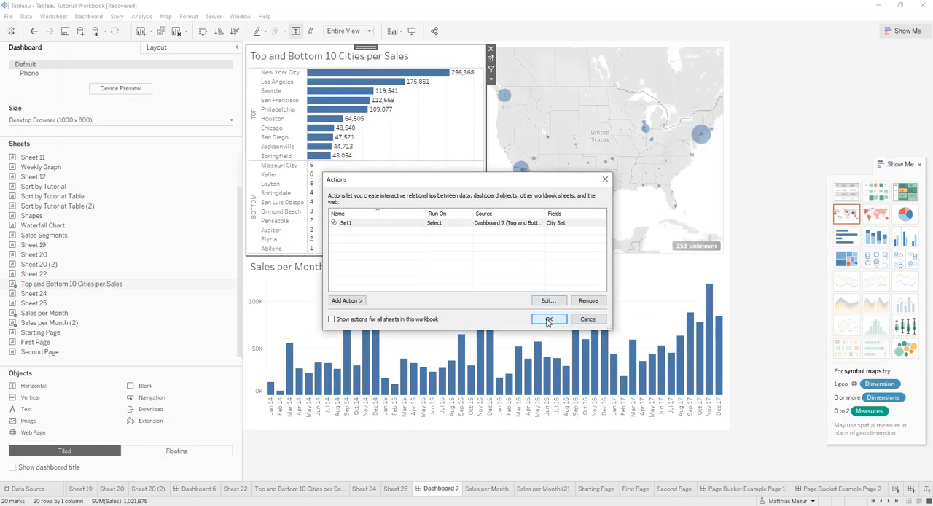
Step: Close the Actions list and add New York City to City Set, shown orange on the map
left_click(548, 319)
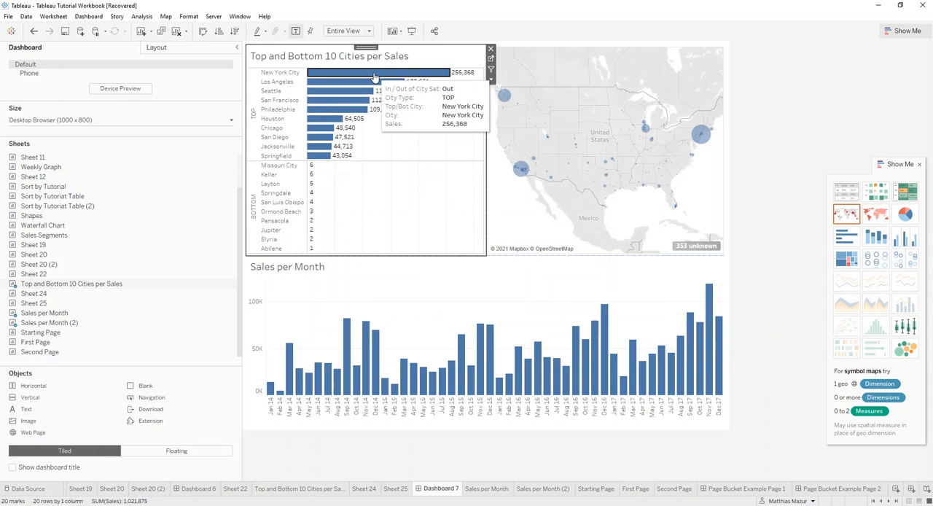
left_click(378, 72)
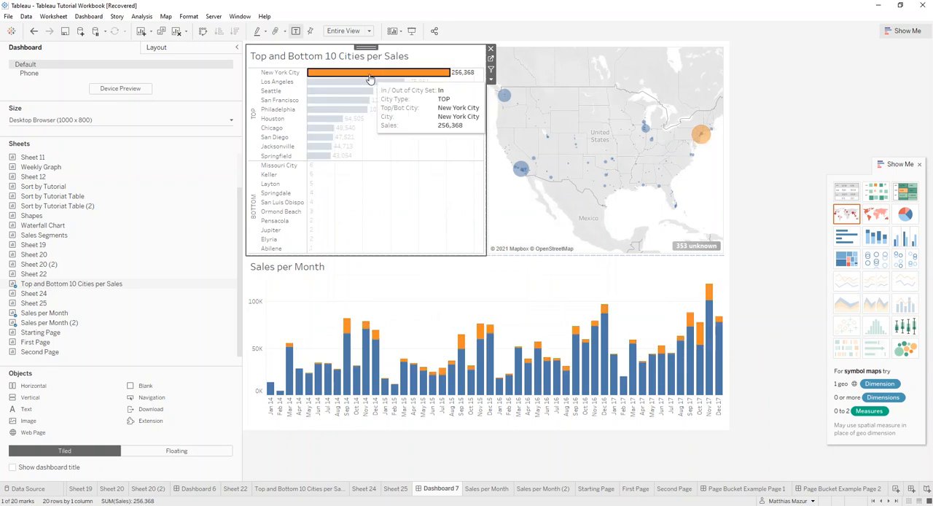
left_click(370, 76)
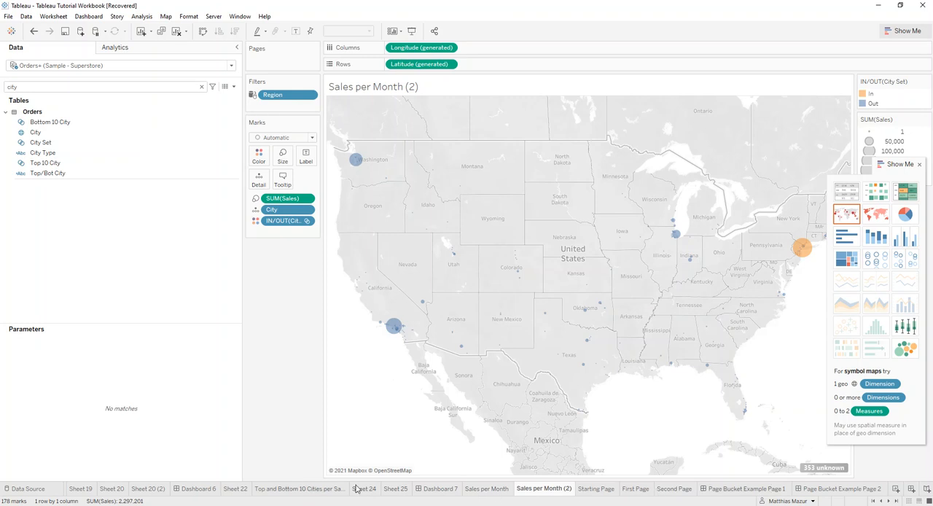
mouse_move(586, 501)
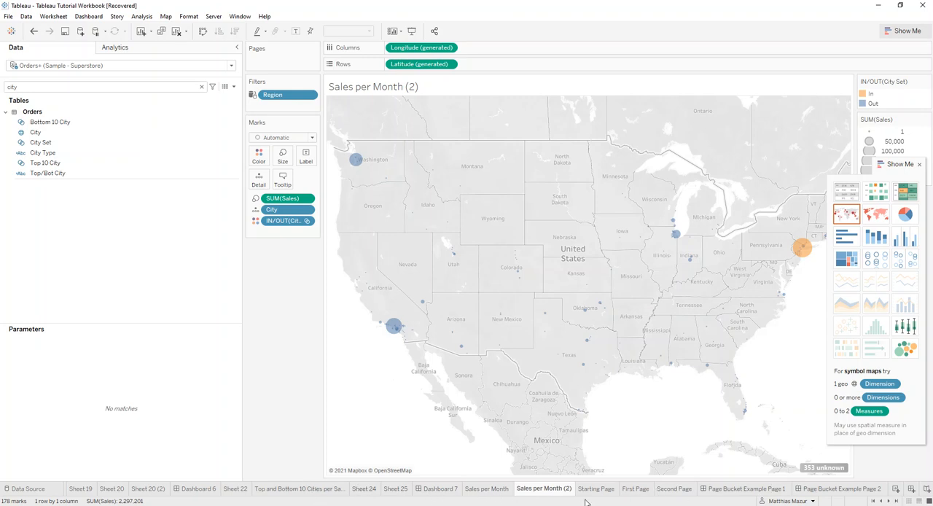
Step: Go back to Dashboard 7, where all city bars are blue again
left_click(438, 489)
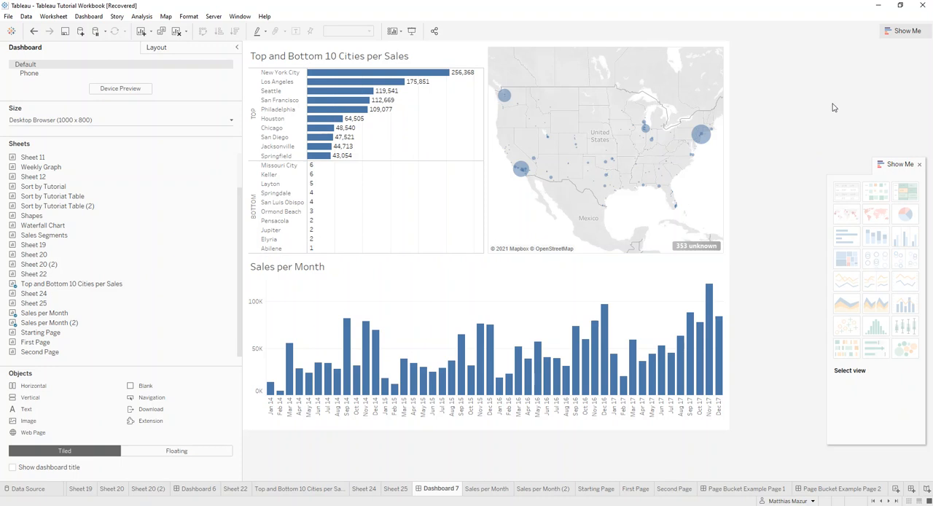
mouse_move(755, 189)
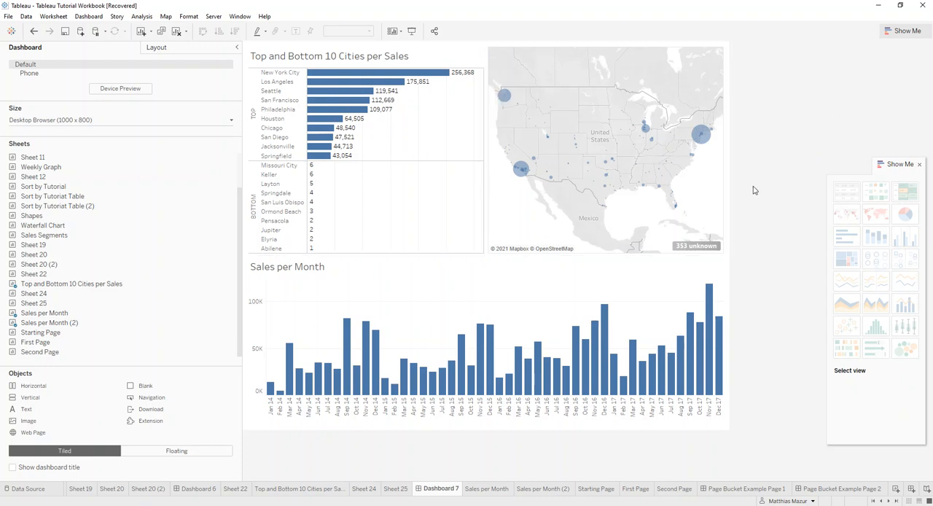